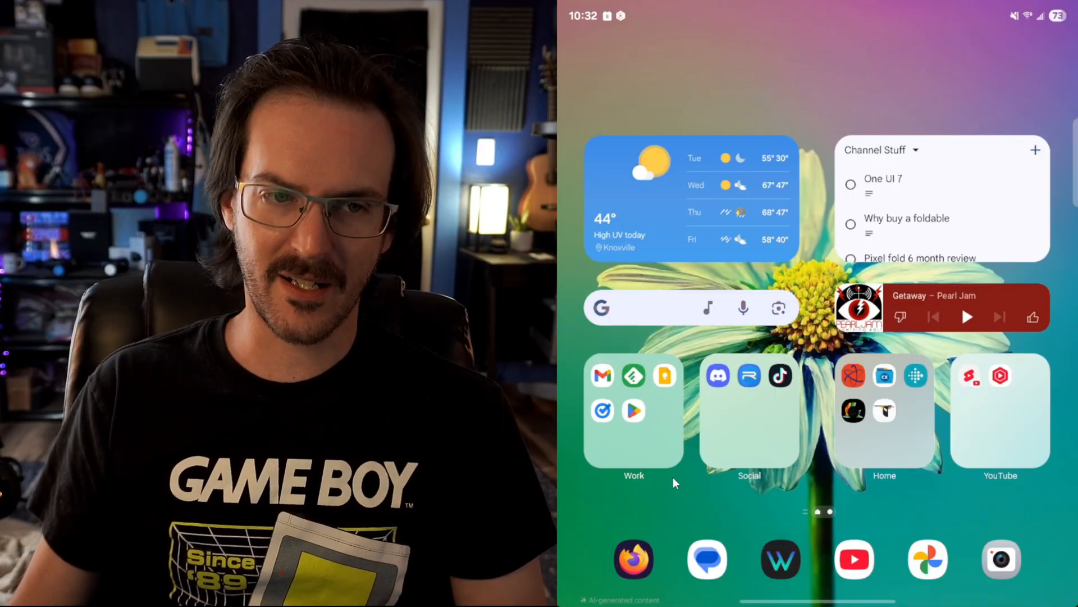
# Start 'Getaway' by Pearl Jam playing and scroll up to the alphabetical app drawer
pyautogui.click(634, 413)
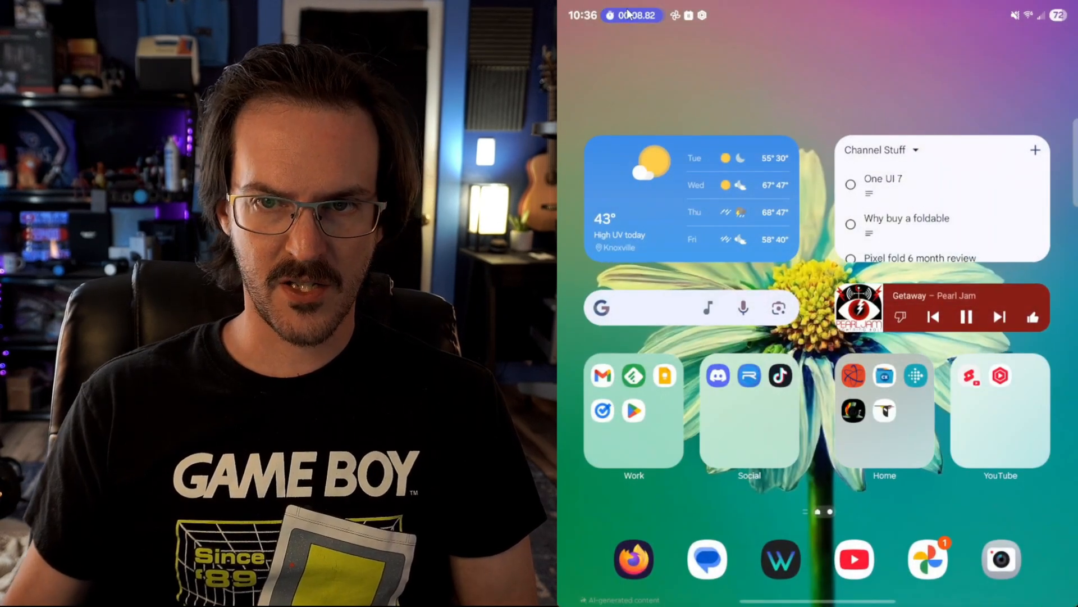
pyautogui.scroll(3)
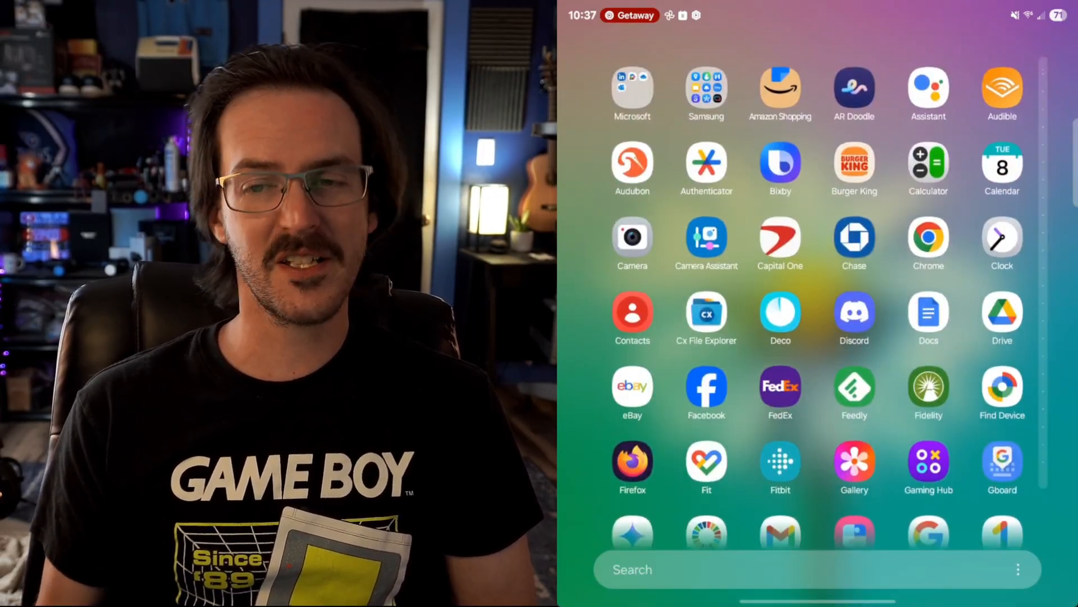